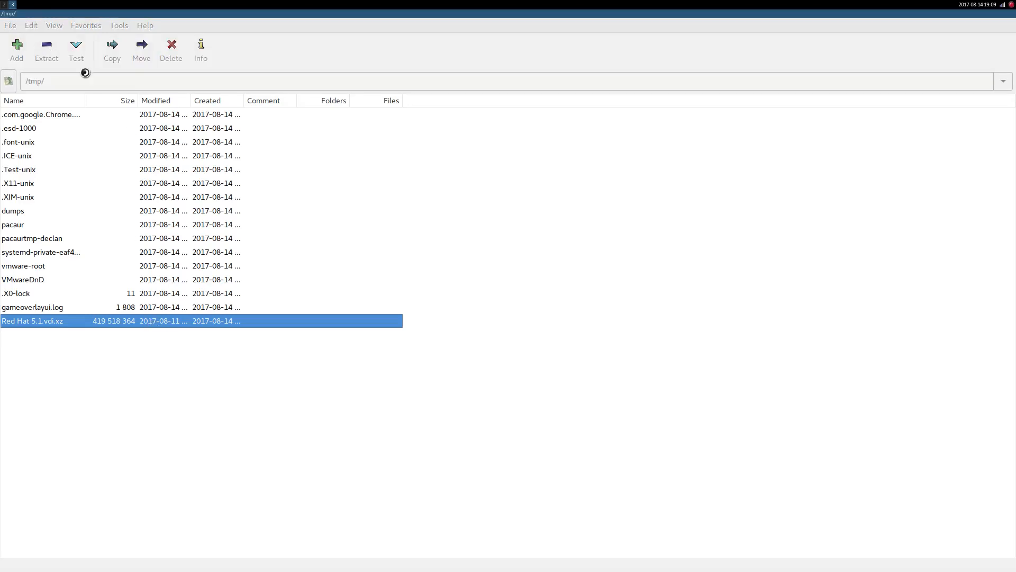
Extract the Red Hat 5.1.vdi.xz disk image from /tmp with 7-Zip.
{"action": "left_click", "coordinate": [45, 50]}
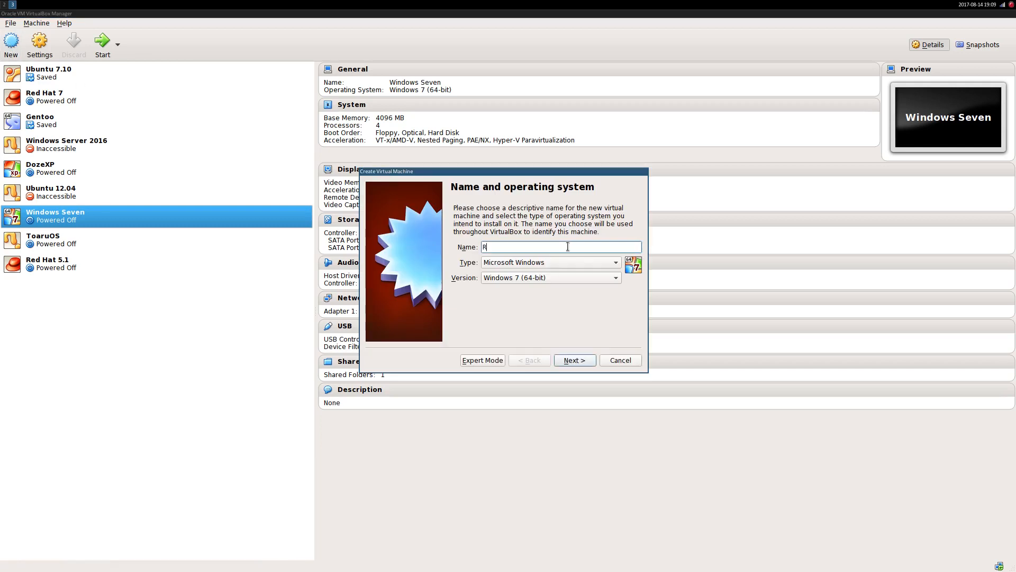
Create the 32-bit Red Hat VM 'Red Hat 5.1 (Video)' with 2048 MB memory.
{"action": "left_click", "coordinate": [615, 277]}
{"action": "type", "text": "2048"}
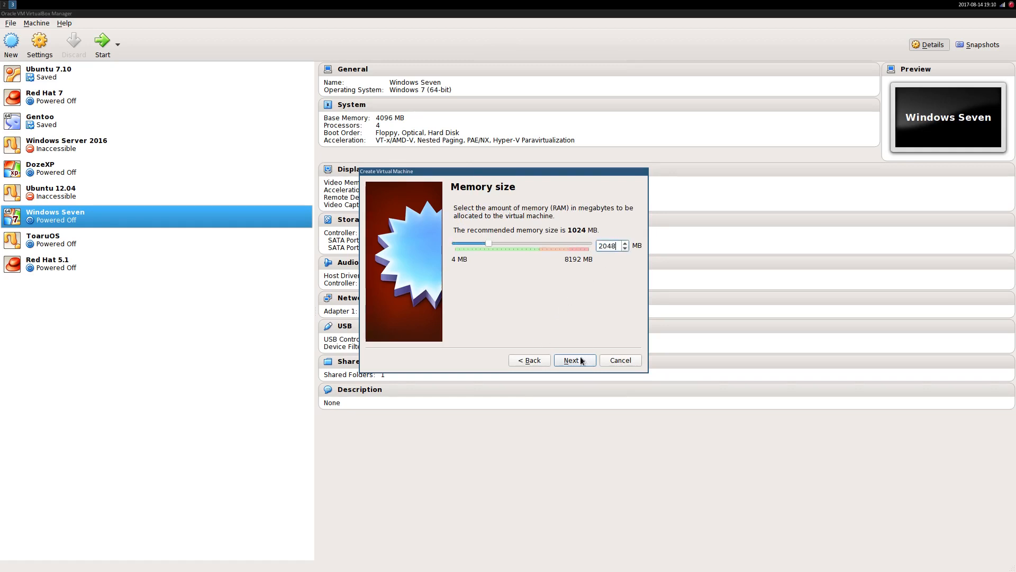
{"action": "left_click", "coordinate": [573, 360]}
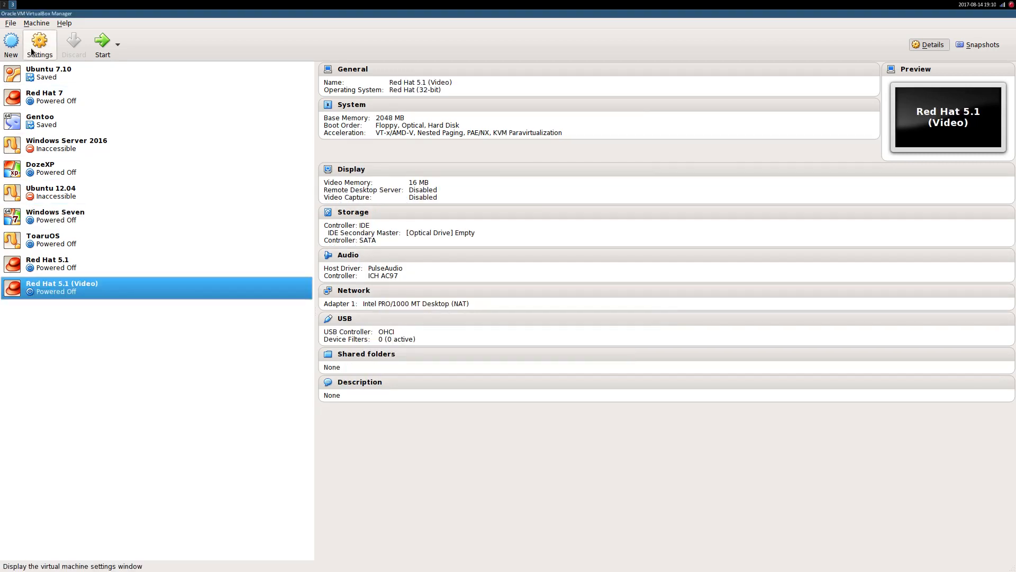
Remove the SATA controller and attach Red Hat 5.1.vdi under the IDE controller.
{"action": "left_click", "coordinate": [39, 43]}
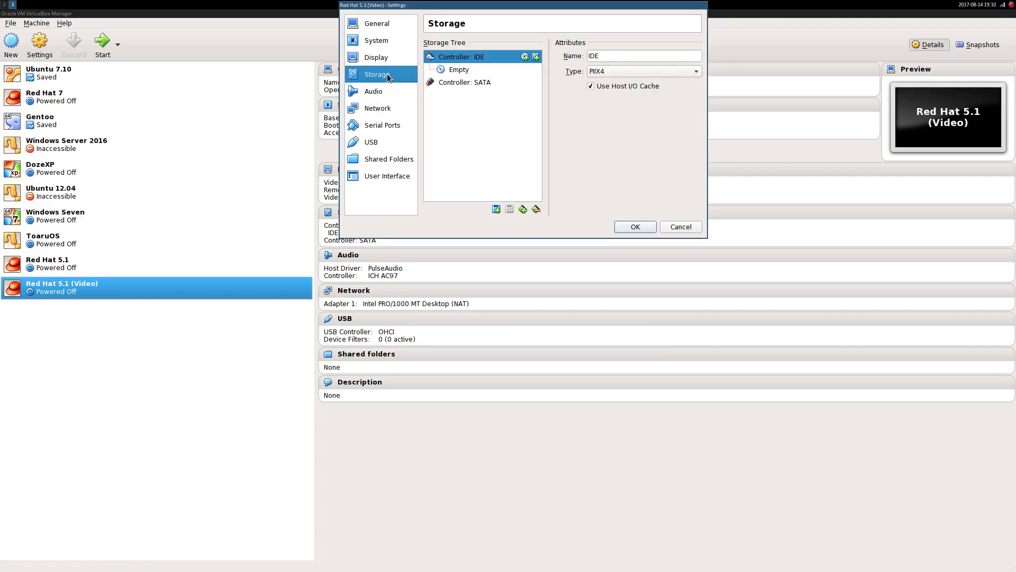
{"action": "left_click", "coordinate": [465, 81]}
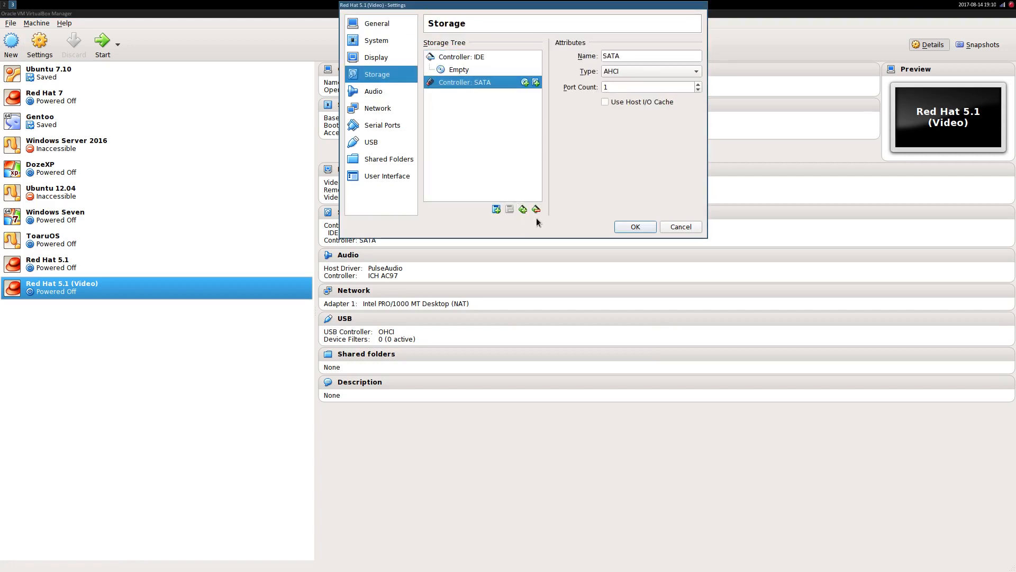
{"action": "left_click", "coordinate": [460, 57]}
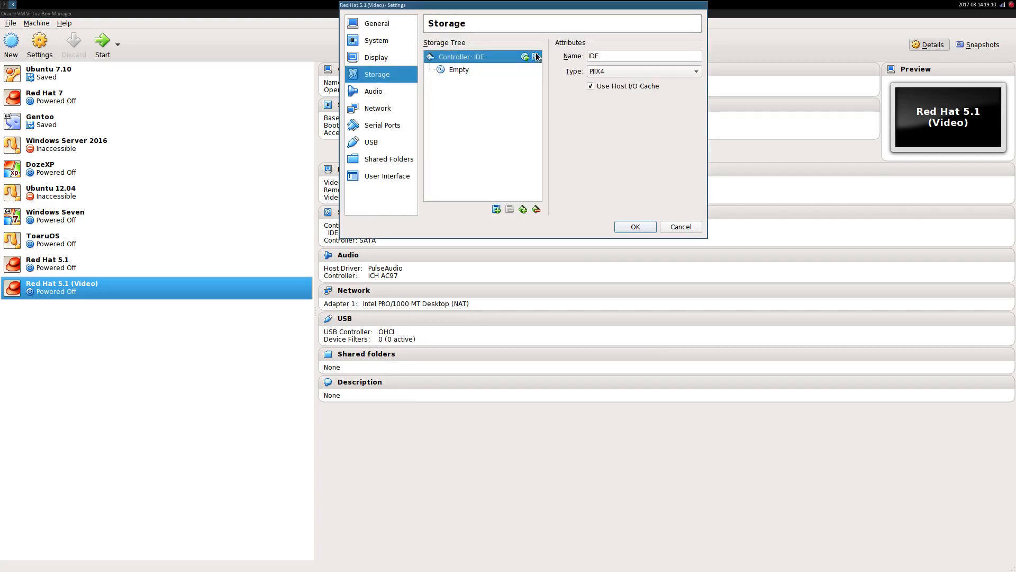
{"action": "left_click", "coordinate": [535, 57]}
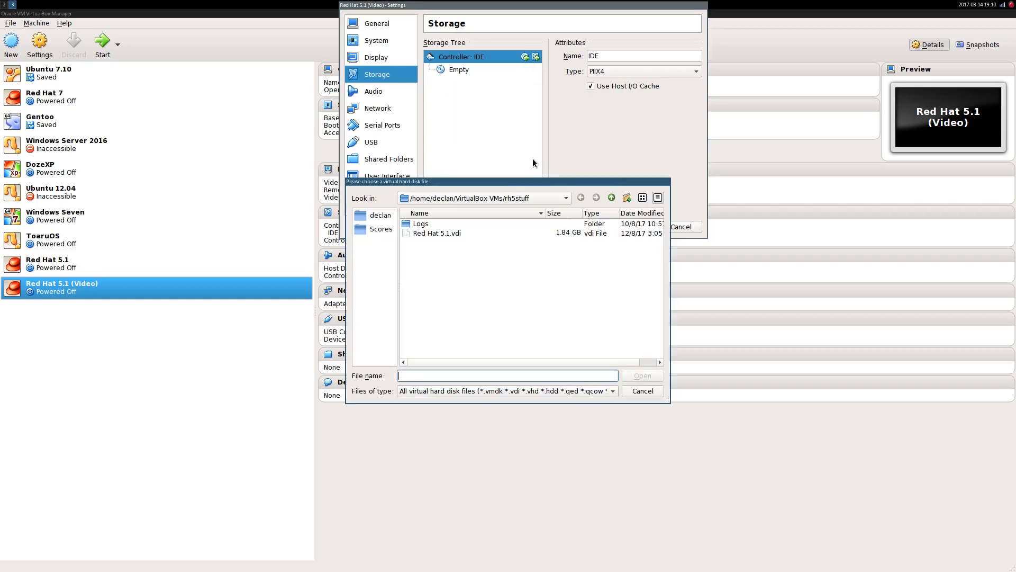
{"action": "double_click", "coordinate": [438, 233]}
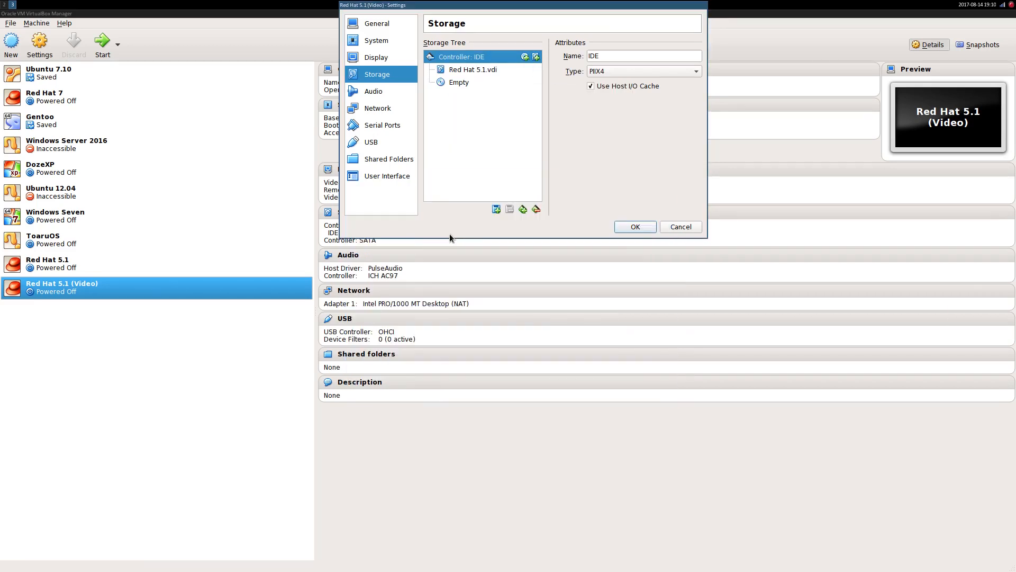
{"action": "mouse_move", "coordinate": [460, 236]}
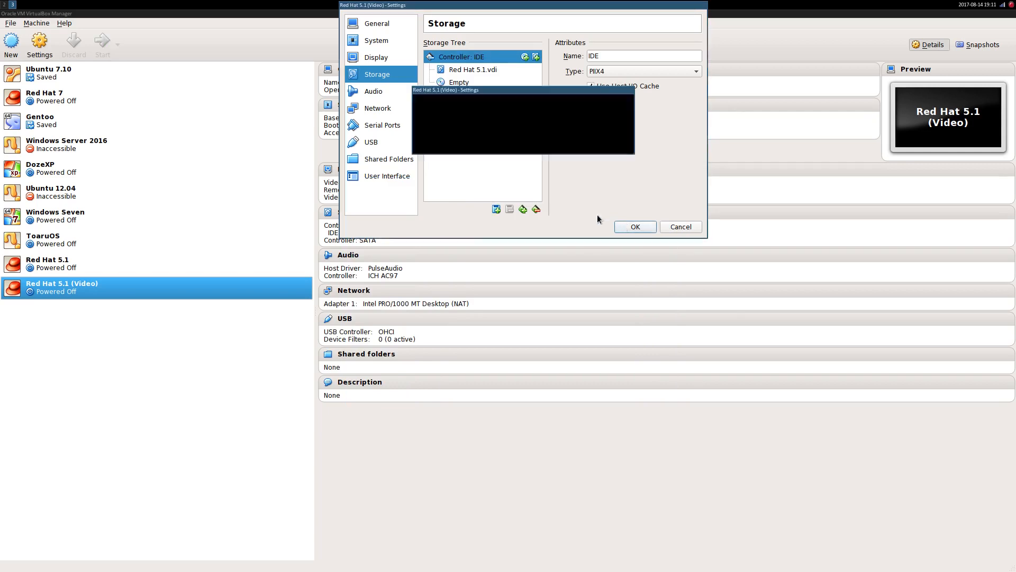
Boot Red Hat 5.1 (Video) and log in to the guest as root.
{"action": "left_click", "coordinate": [634, 226]}
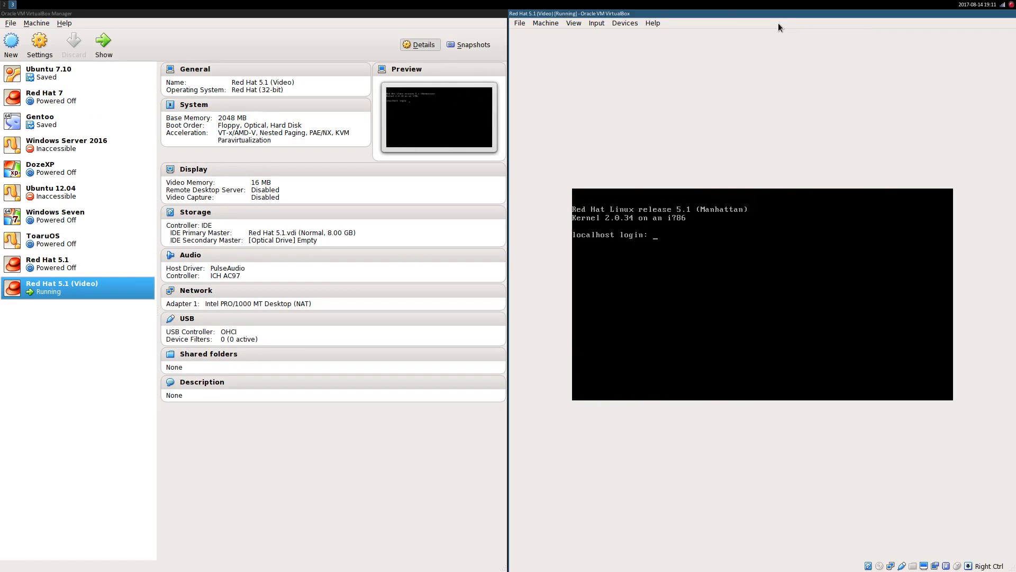
{"action": "type", "text": "root"}
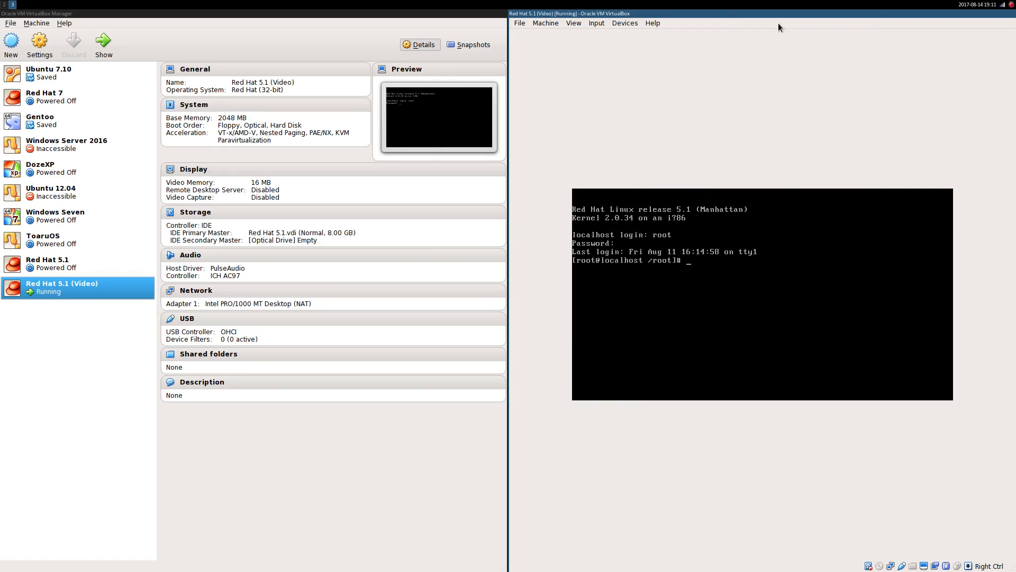
Run startx in the guest, then type the shutdown -h now halt command.
{"action": "type", "text": "start"}
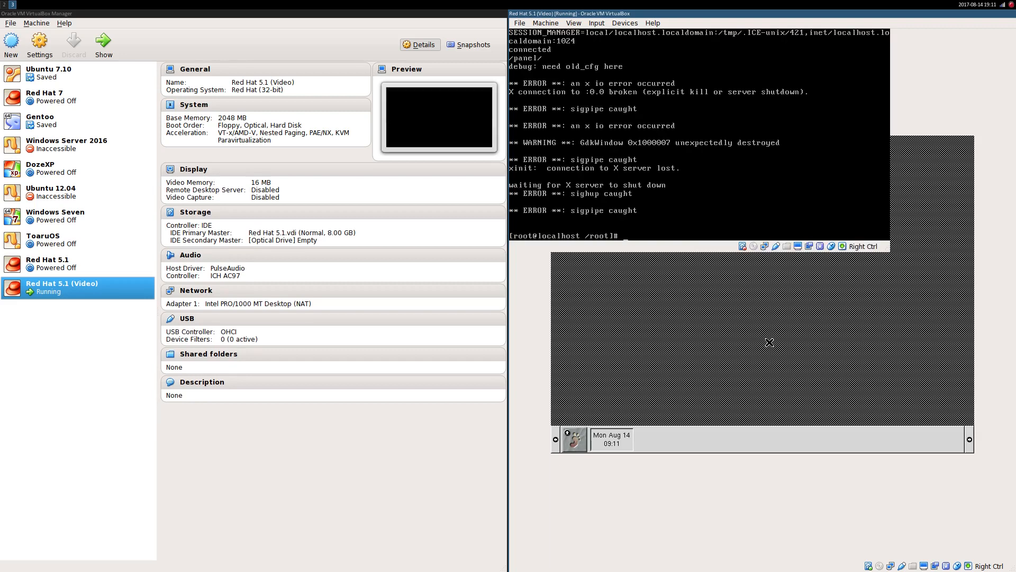
{"action": "type", "text": "shut"}
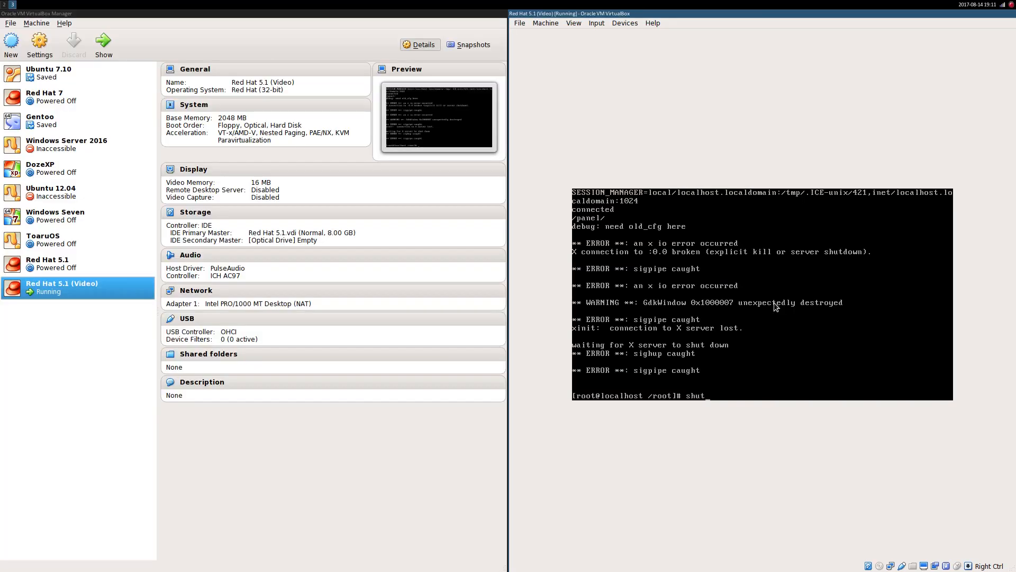
{"action": "type", "text": "down -h no"}
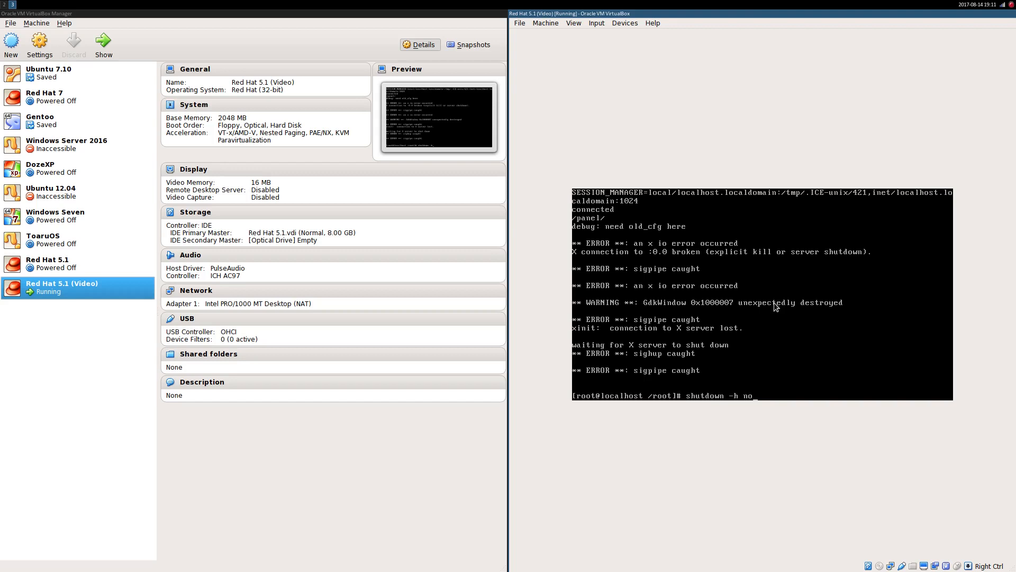